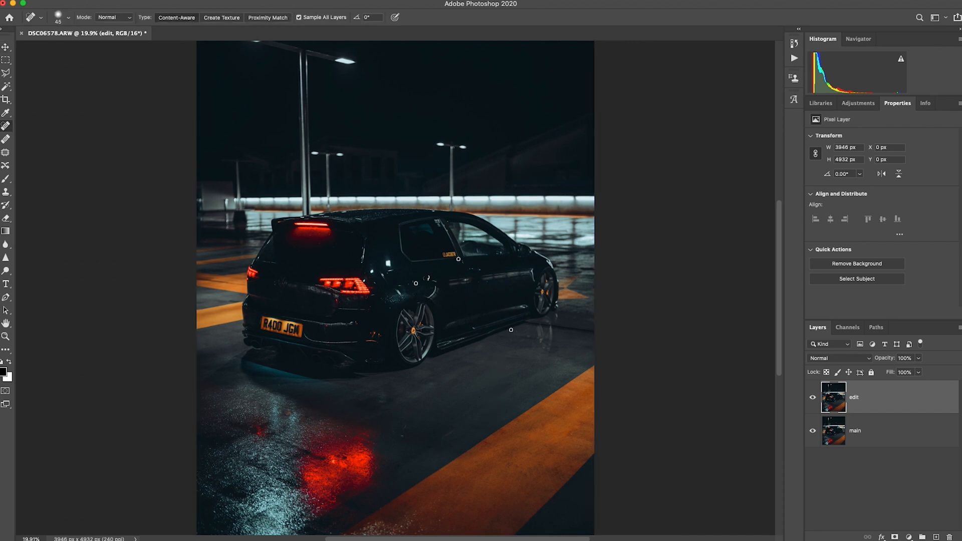
Zoom to 200% on the bright square reflection near the rear window
key(z)
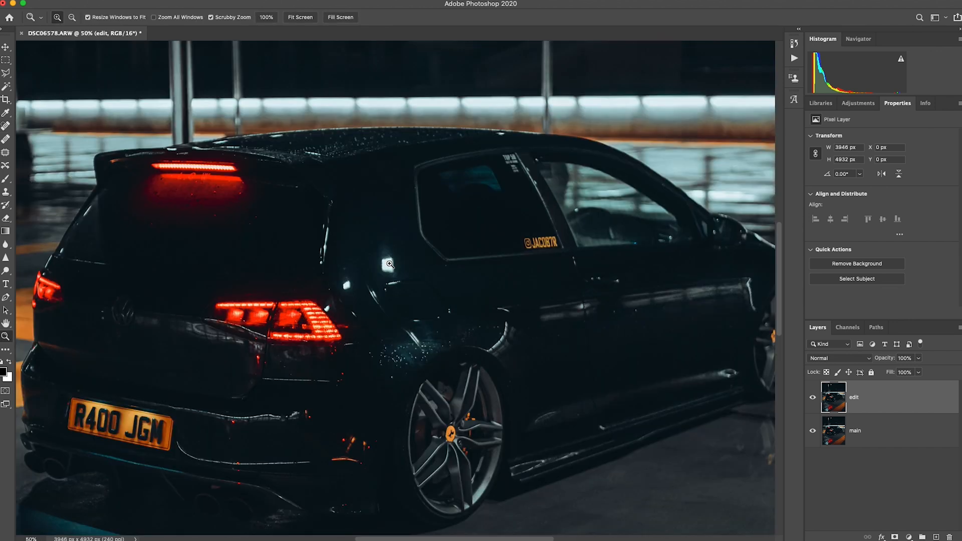
click(389, 264)
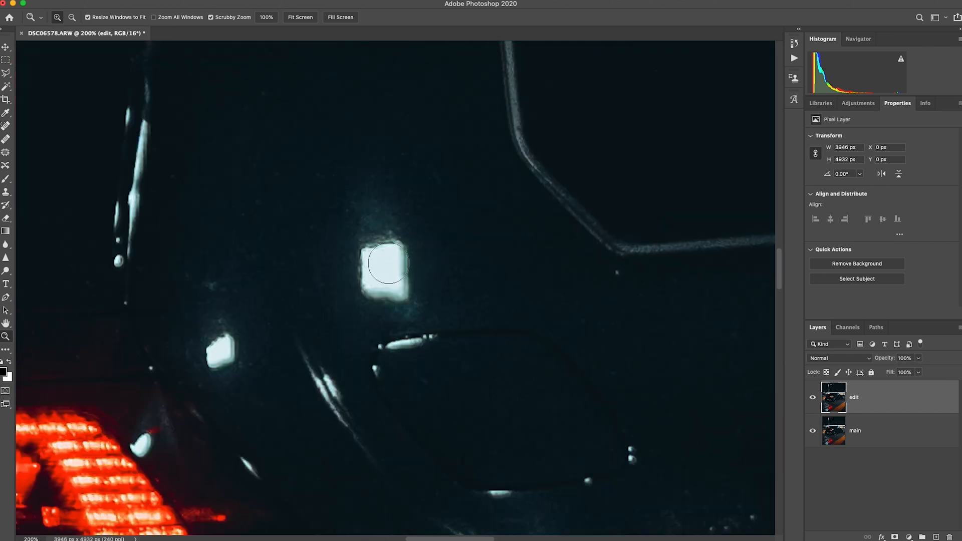
Heal over the square reflection with the Spot Healing Brush, dabbing out leftover blotches
click(6, 125)
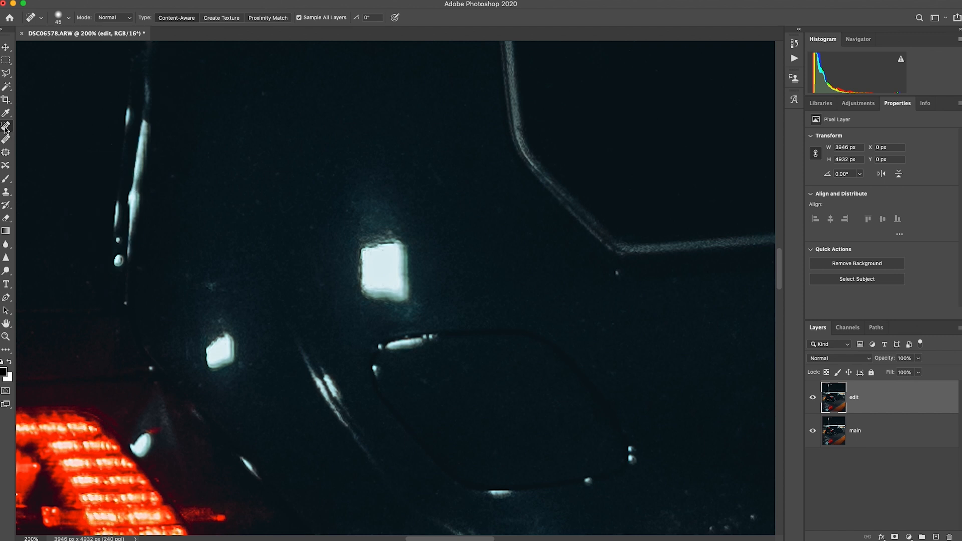
click(372, 265)
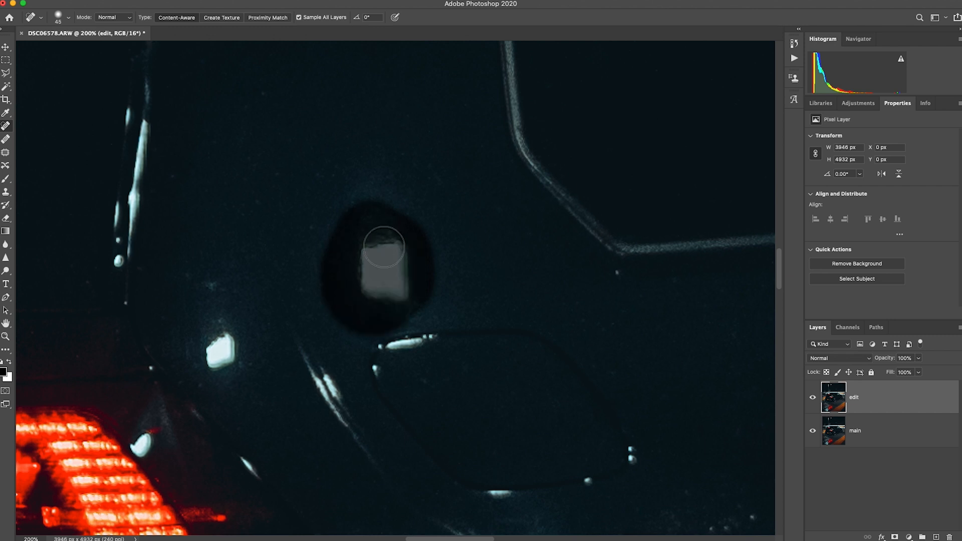
click(385, 247)
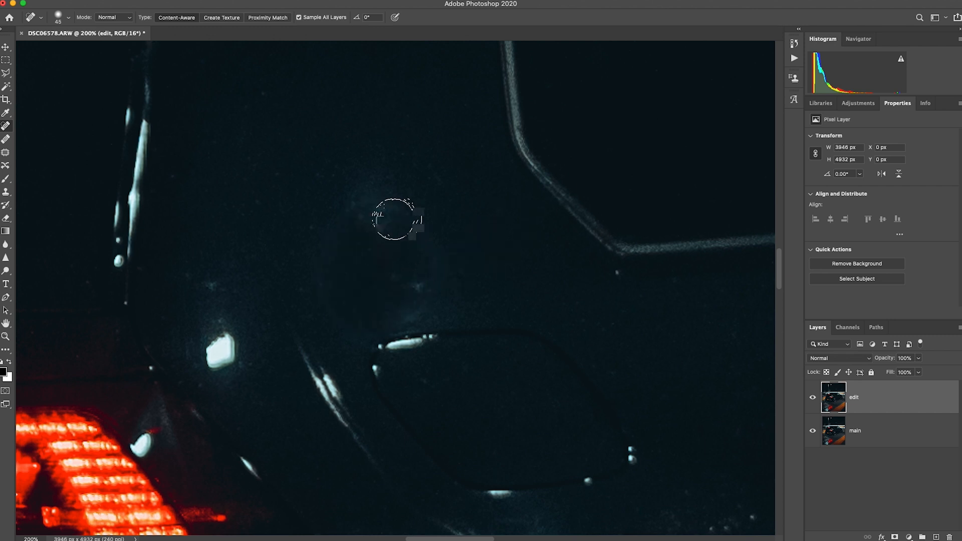
click(388, 218)
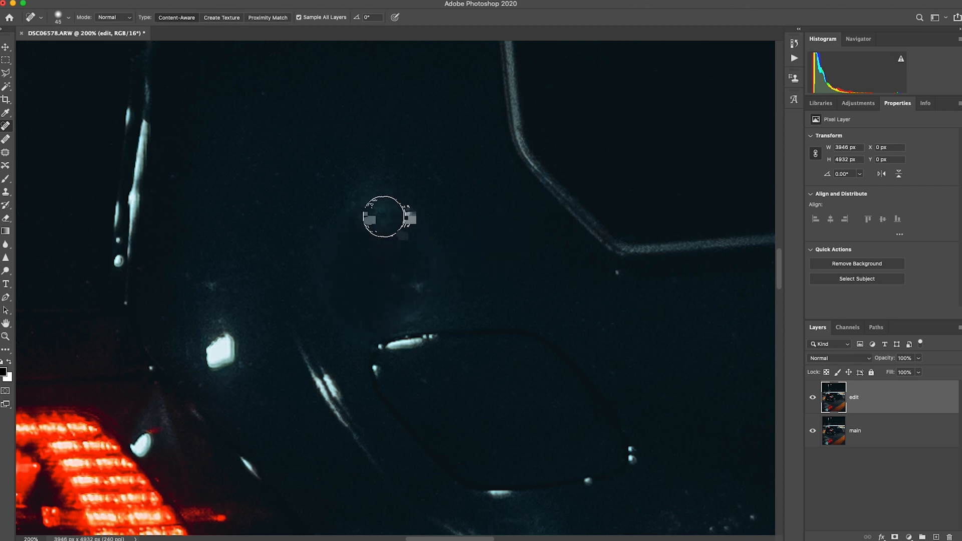